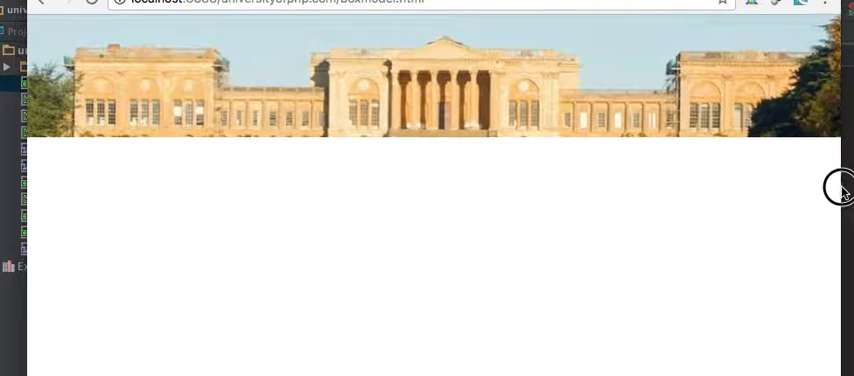
mouse_move(504, 192)
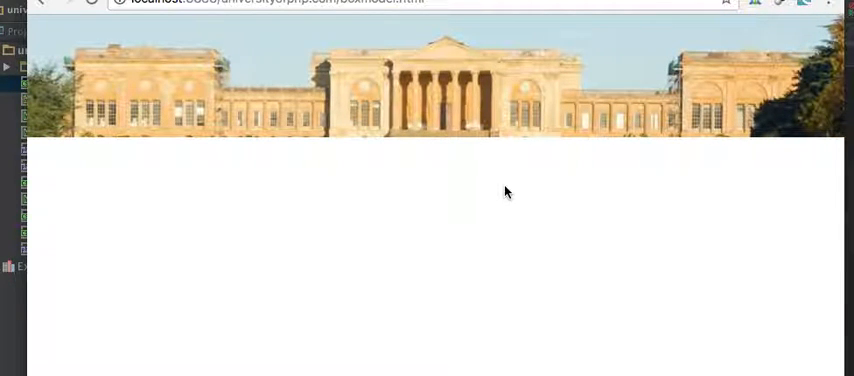
mouse_move(472, 196)
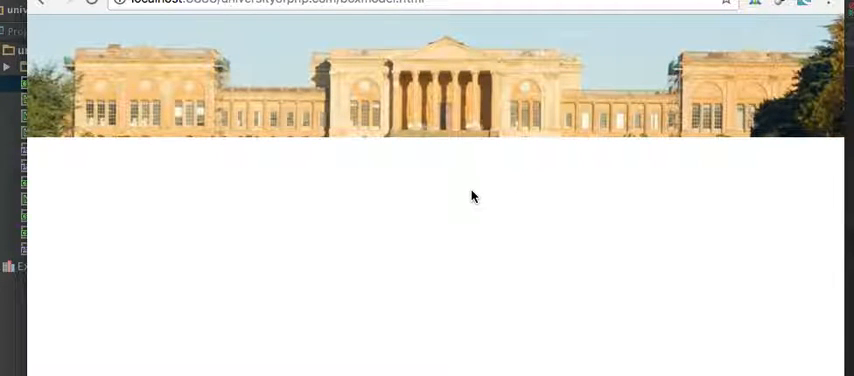
mouse_move(488, 176)
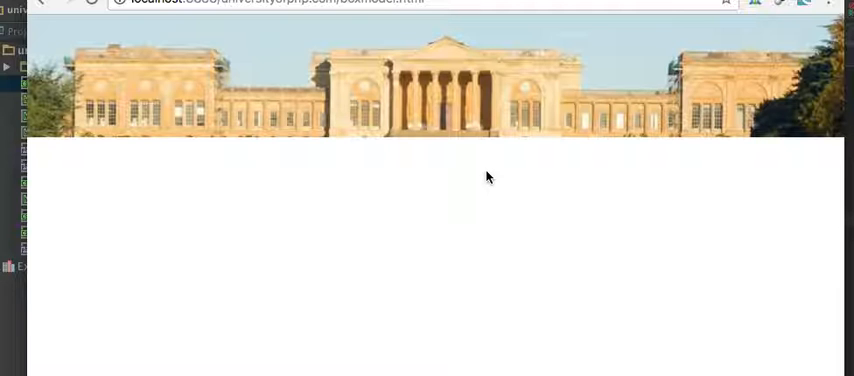
mouse_move(482, 96)
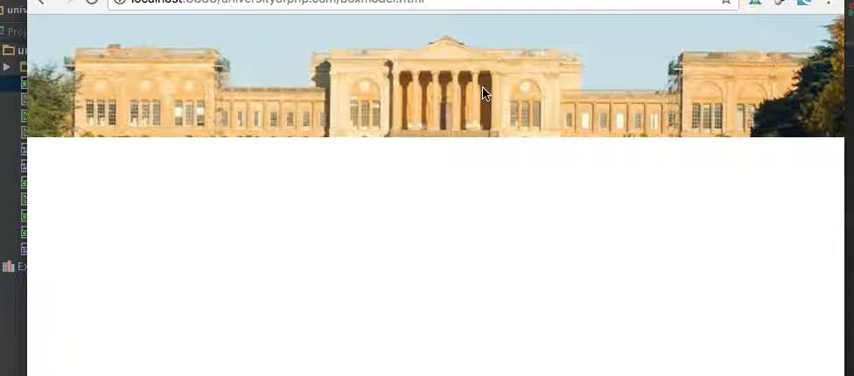
mouse_move(268, 80)
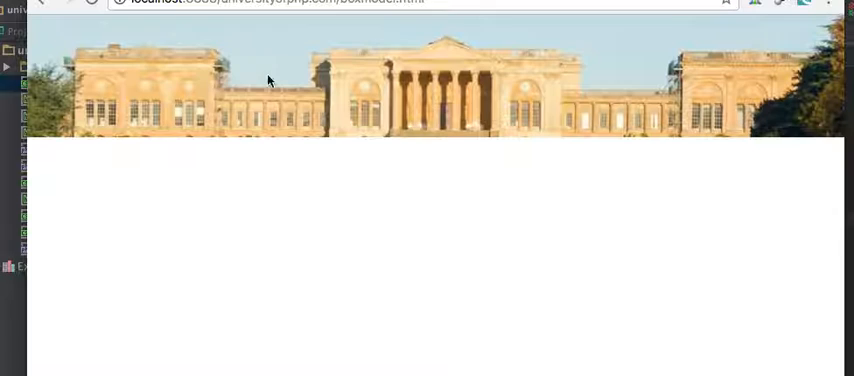
mouse_move(284, 102)
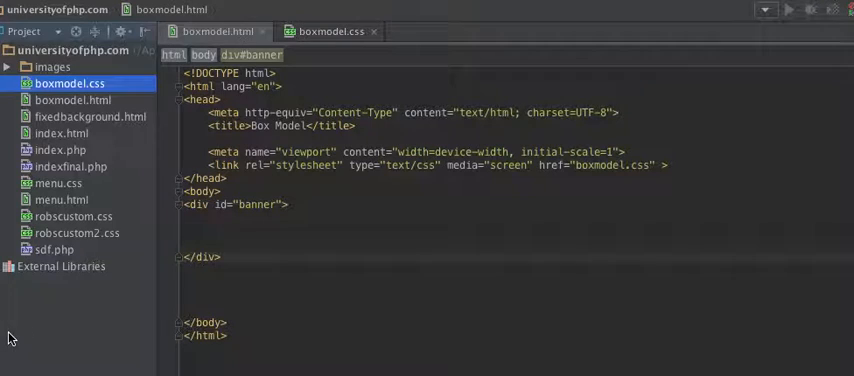
Review the #banner rule in boxmodel.css and return to the banner div in boxmodel.html
click(328, 30)
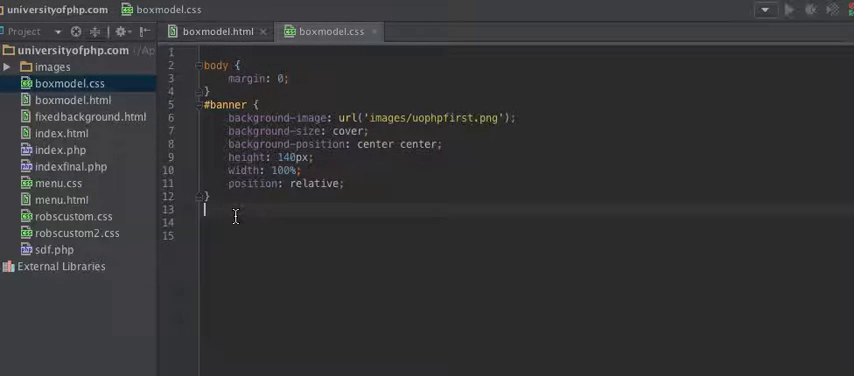
click(214, 30)
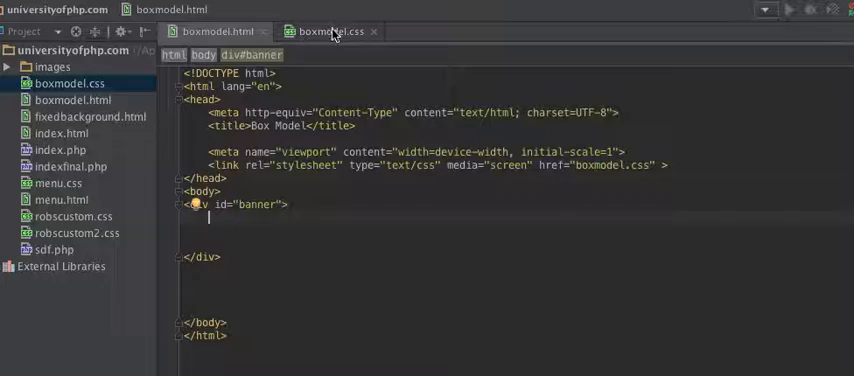
click(330, 30)
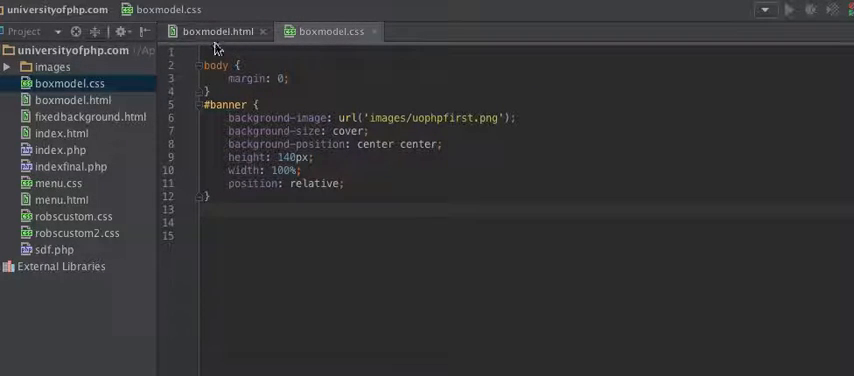
click(216, 30)
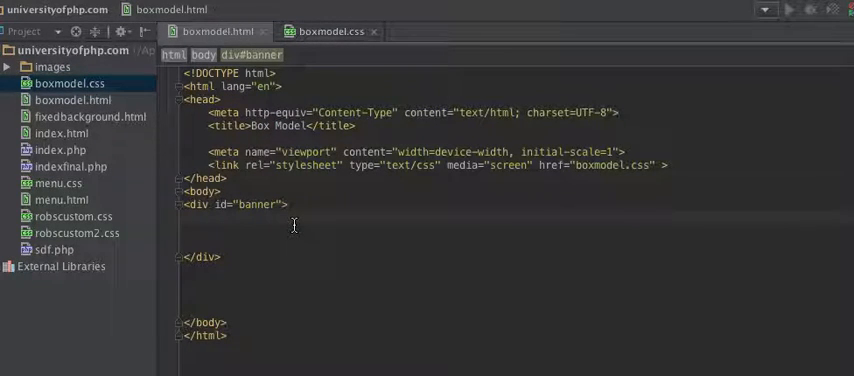
Nest a div with id "upperleftlogobox" inside the banner div
text(<div)
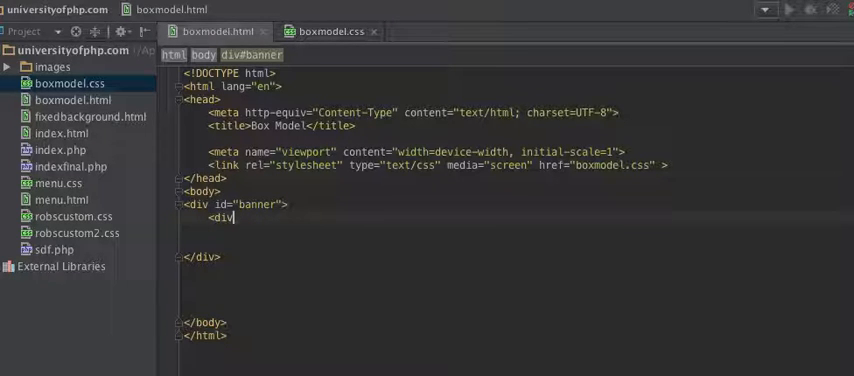
text(i></div>)
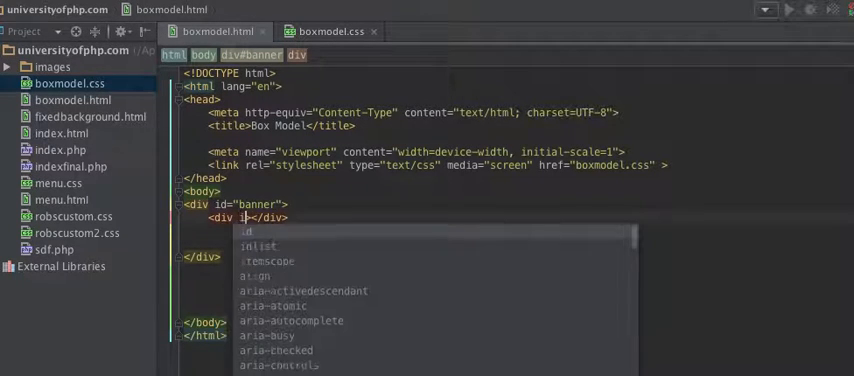
text(d="">)
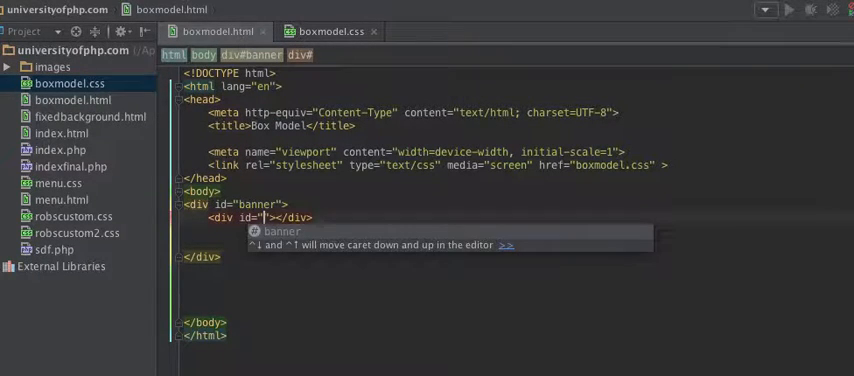
text(upper)
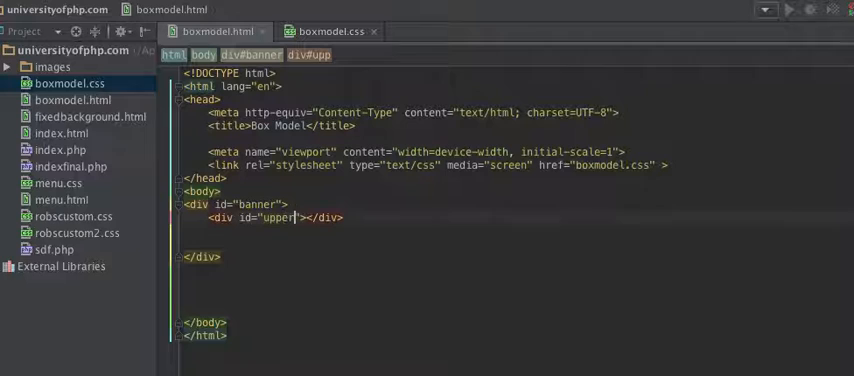
text(left)
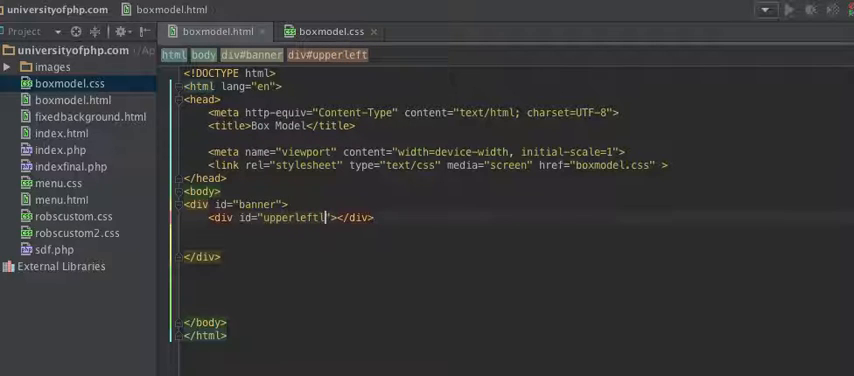
text(logoo)
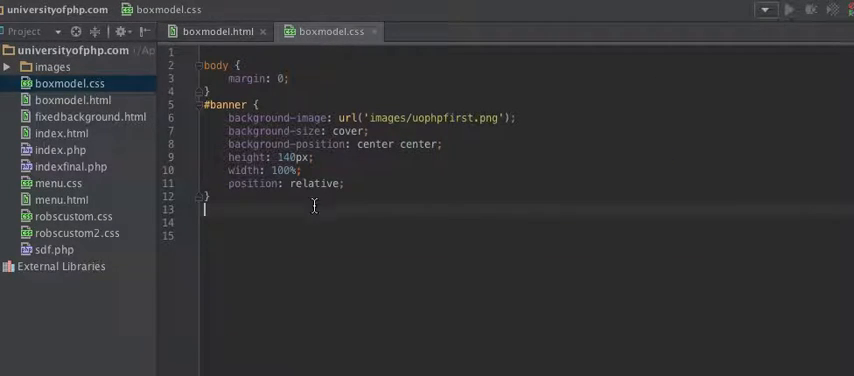
Add a #upperleftlogobox rule beneath #banner with z-index: 44 (first typed 22, corrected to 44)
key(enter)
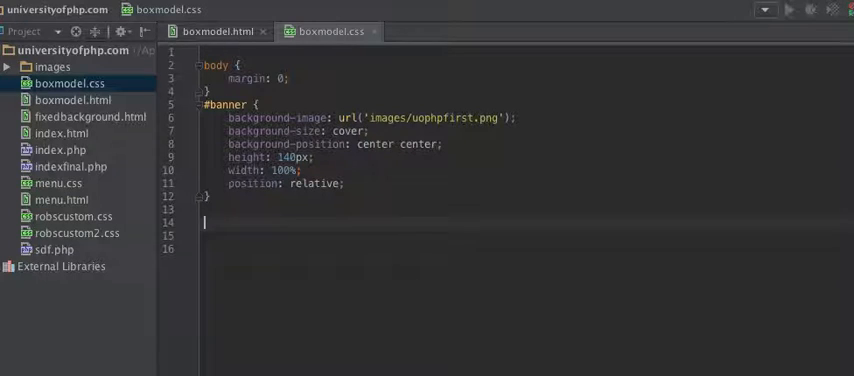
text(#)
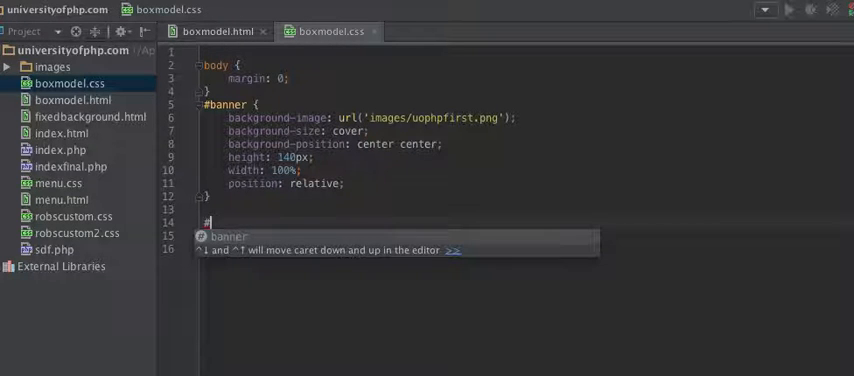
text(u)
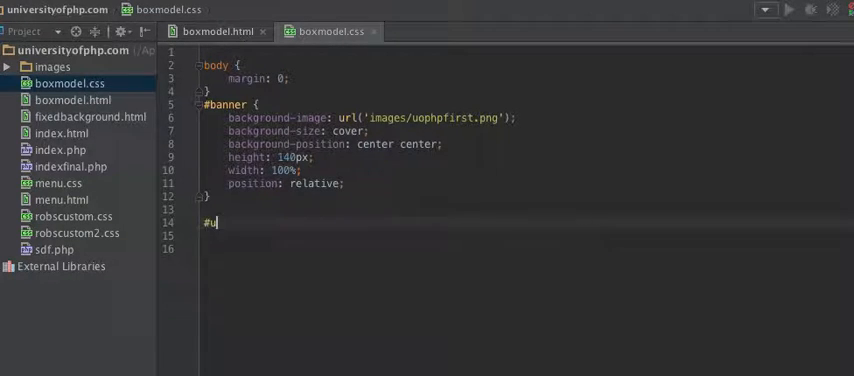
text(pperleft)
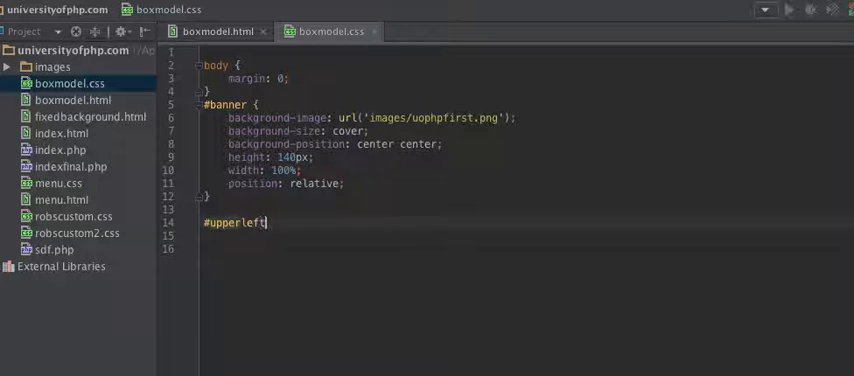
text(logobox)
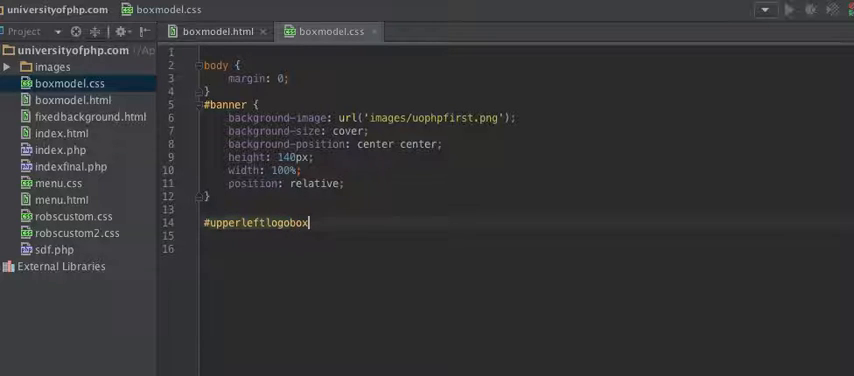
text({)
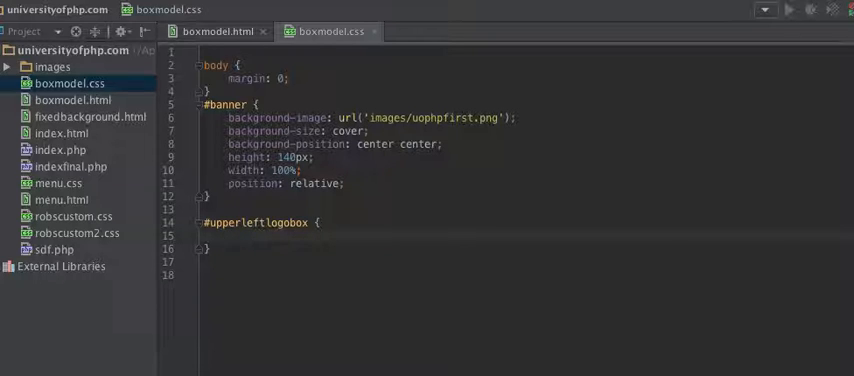
text(z-index:)
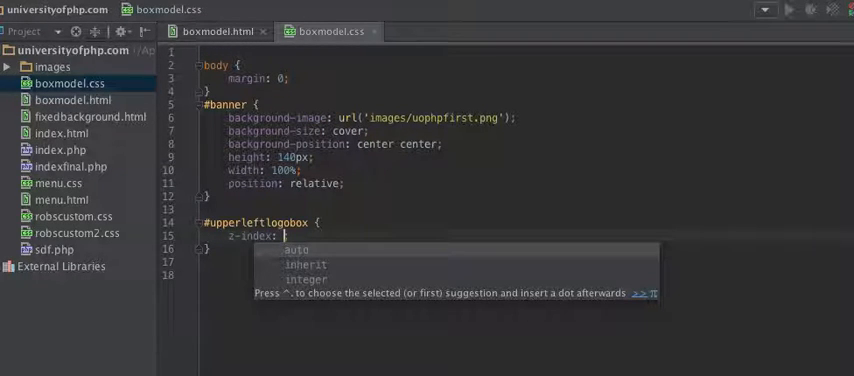
text(22;)
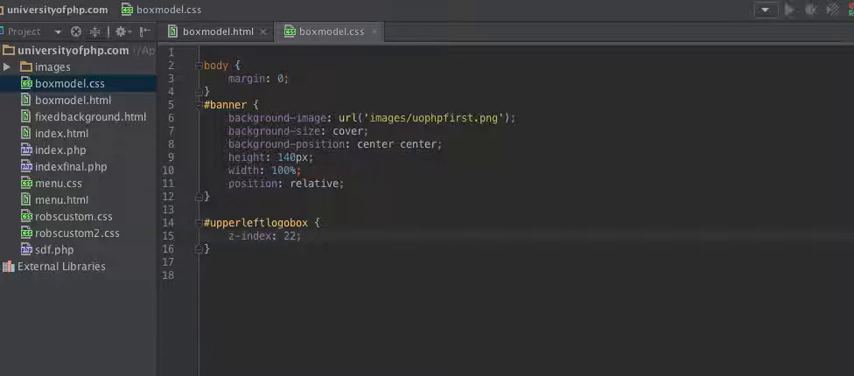
key(BackSpace)
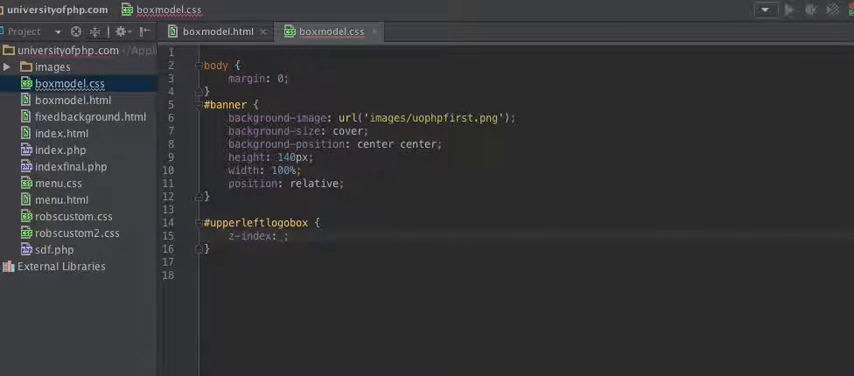
text(44)
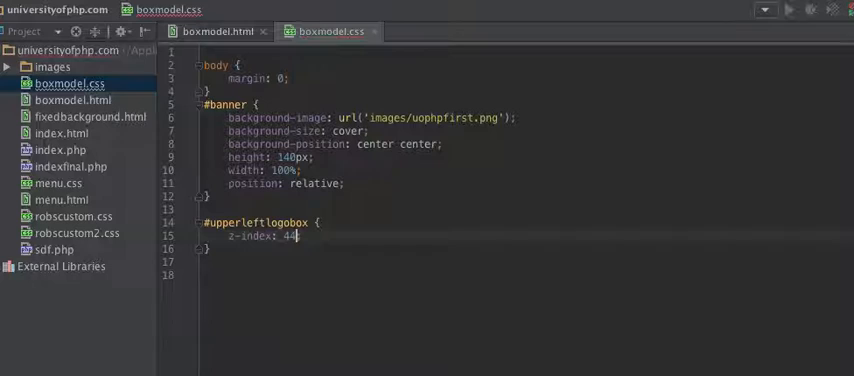
text(;)
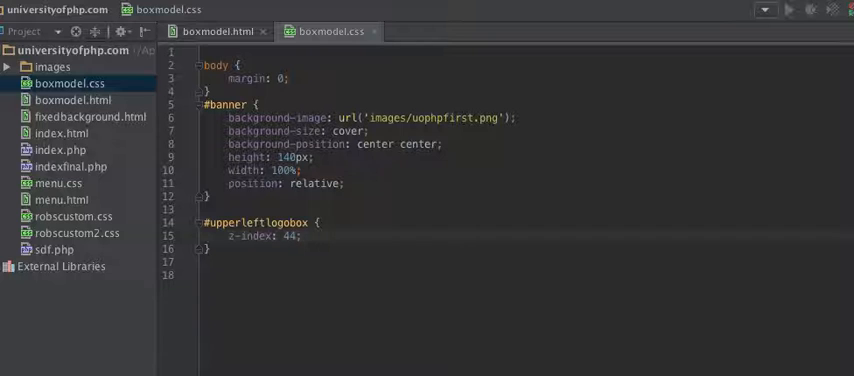
mouse_move(360, 264)
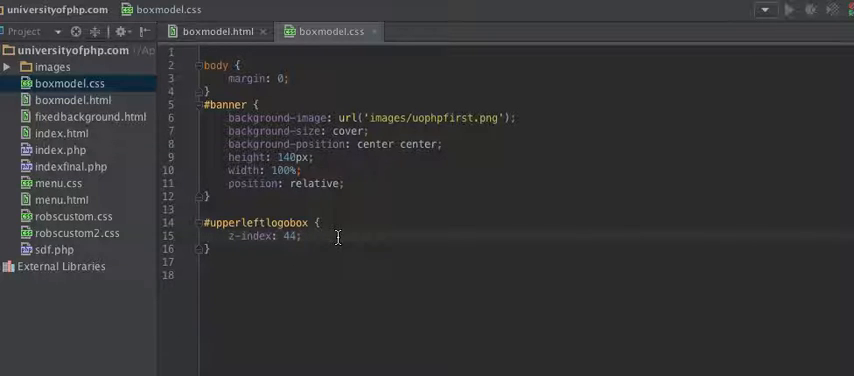
key(Enter)
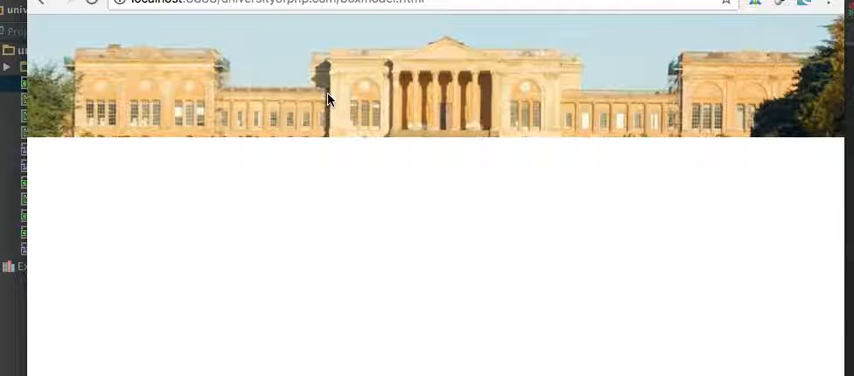
mouse_move(372, 88)
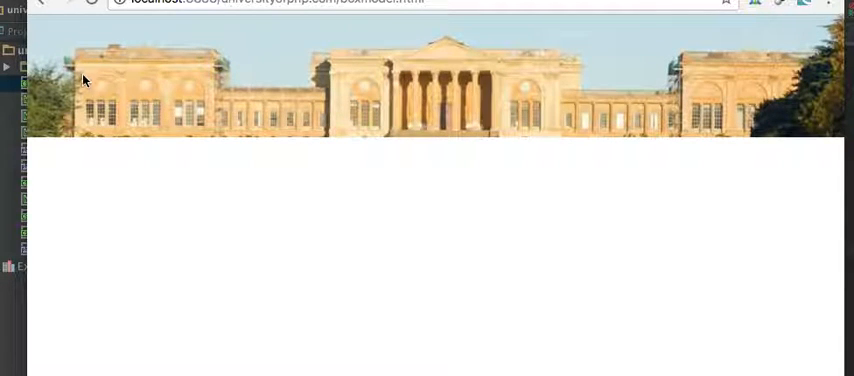
mouse_move(260, 82)
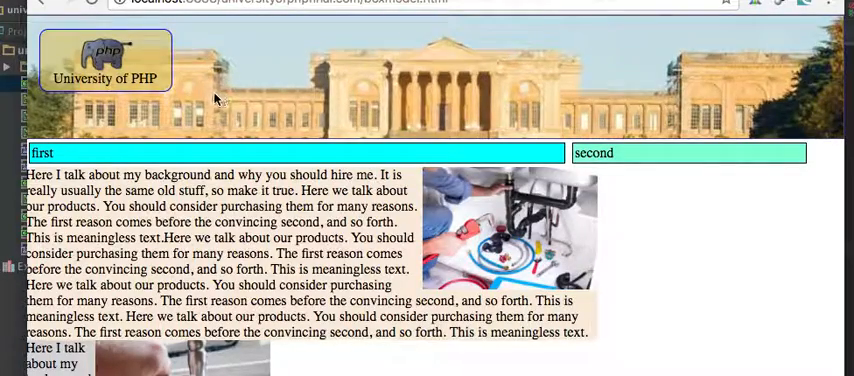
mouse_move(124, 64)
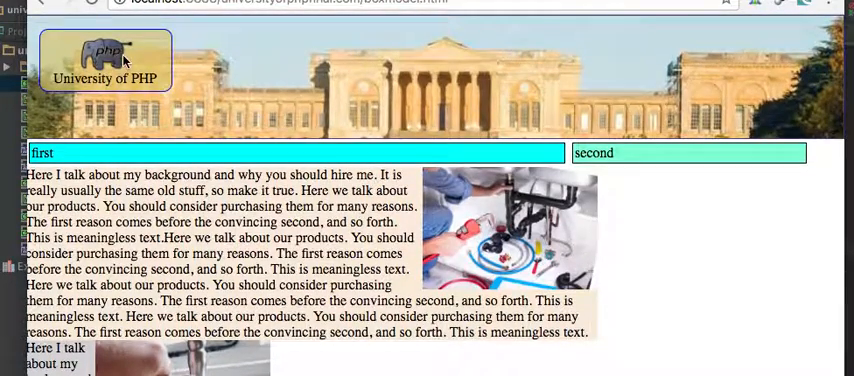
mouse_move(156, 62)
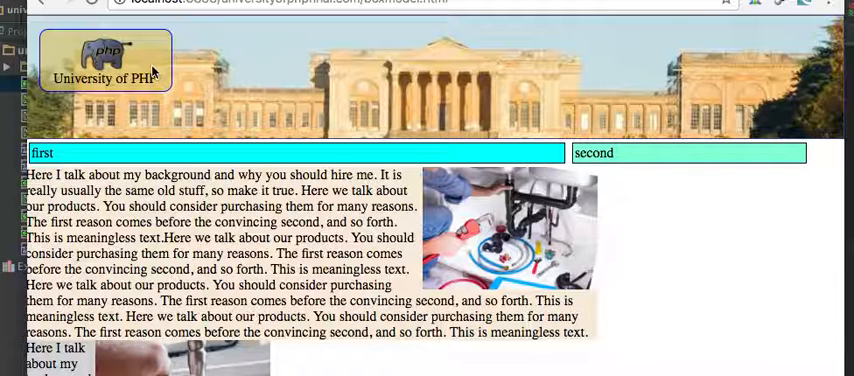
mouse_move(164, 90)
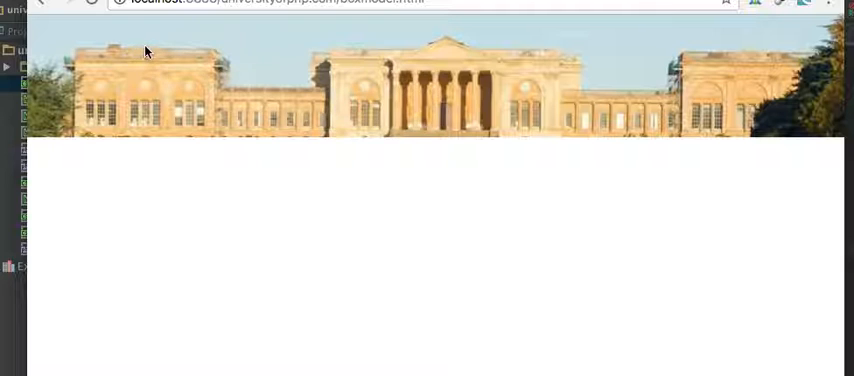
mouse_move(168, 60)
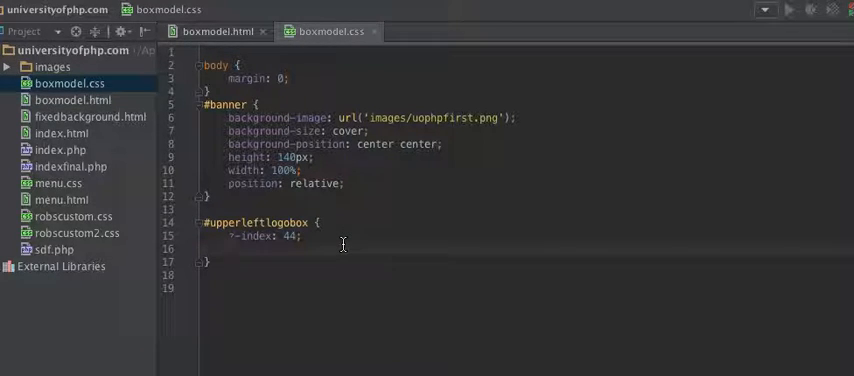
Begin the z-index declaration in the #upperleftlogobox rule
text(z)
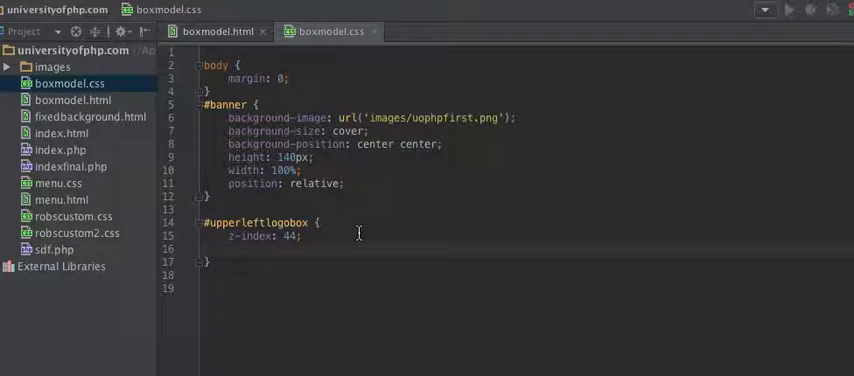
mouse_move(378, 232)
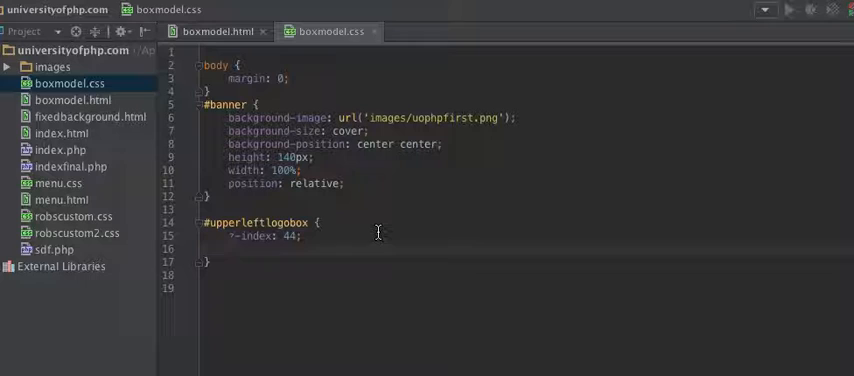
Give #upperleftlogobox background-color: rgba(216,193,95,0.6) via autocomplete
text(background-color: ;)
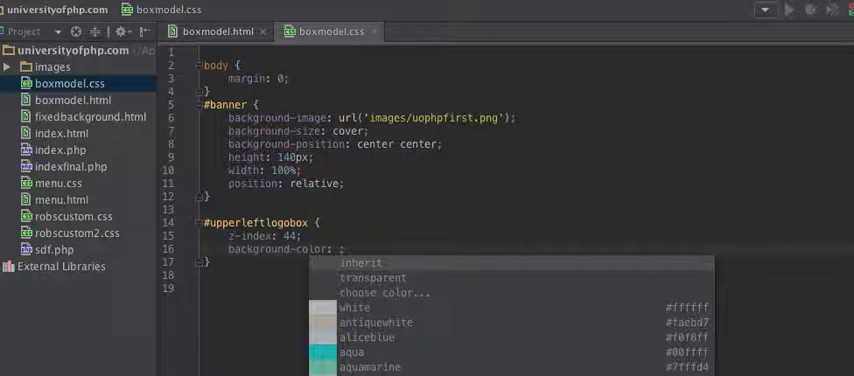
text(rgba)
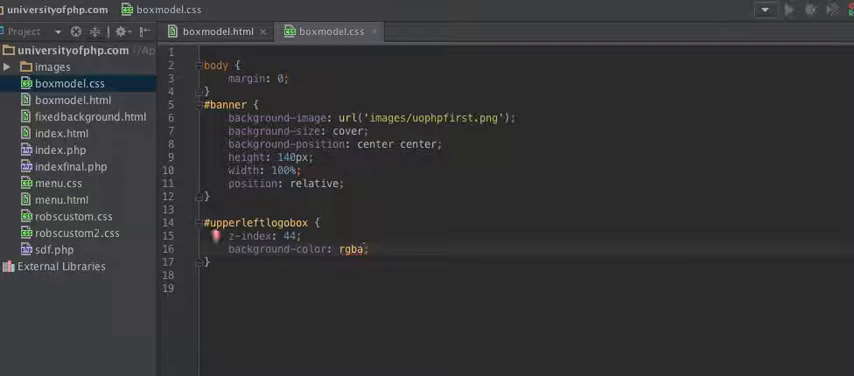
text(())
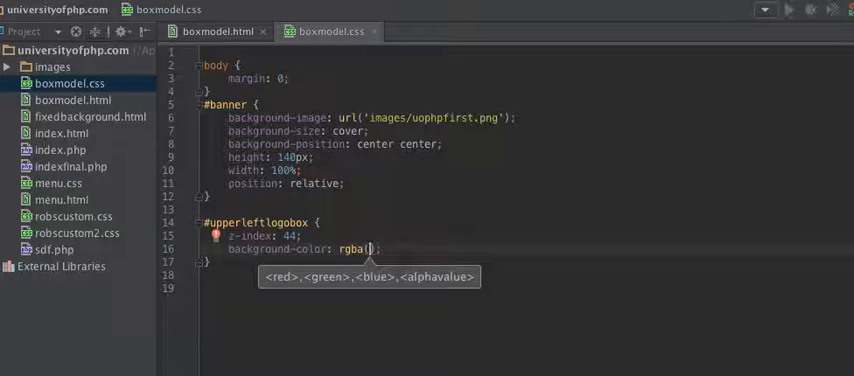
text(216,)
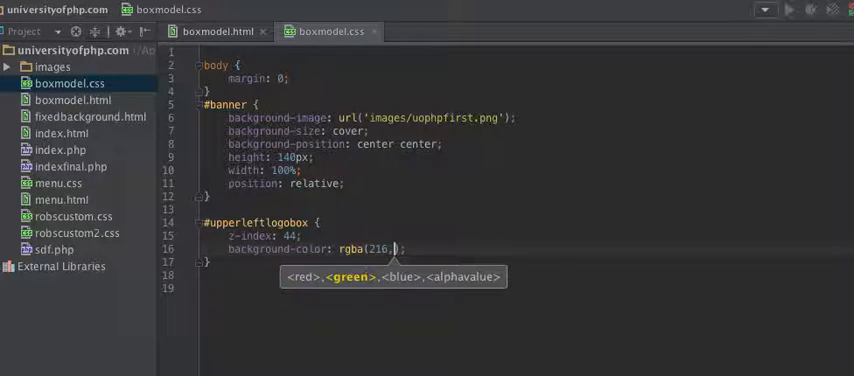
text(193,)
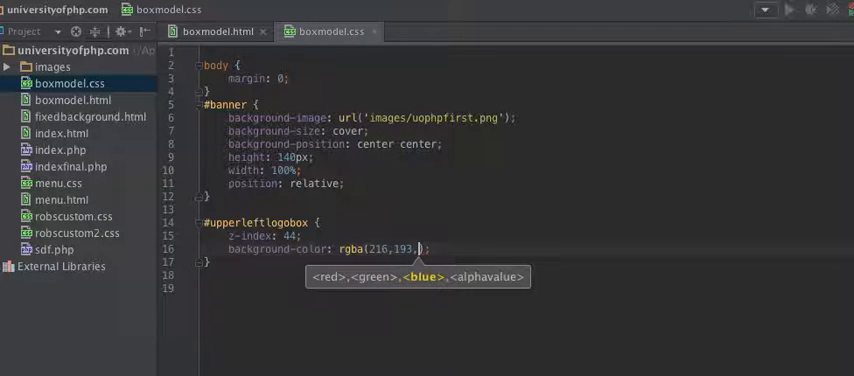
text(95)
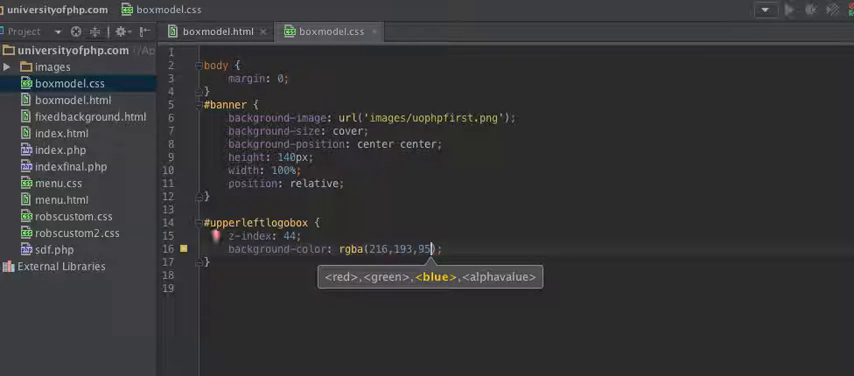
text(,)
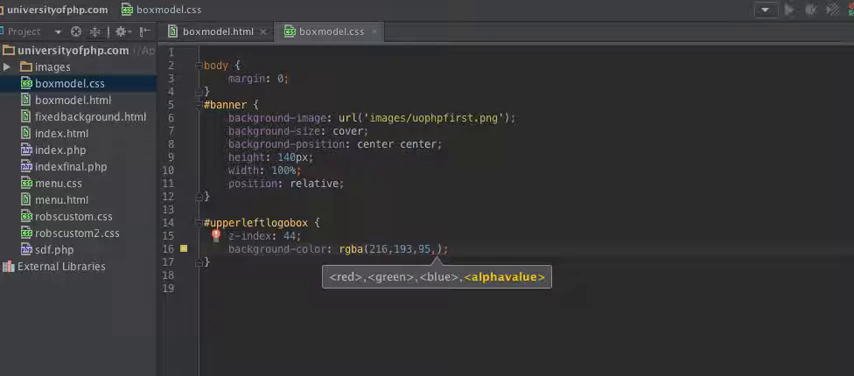
text(0.6)
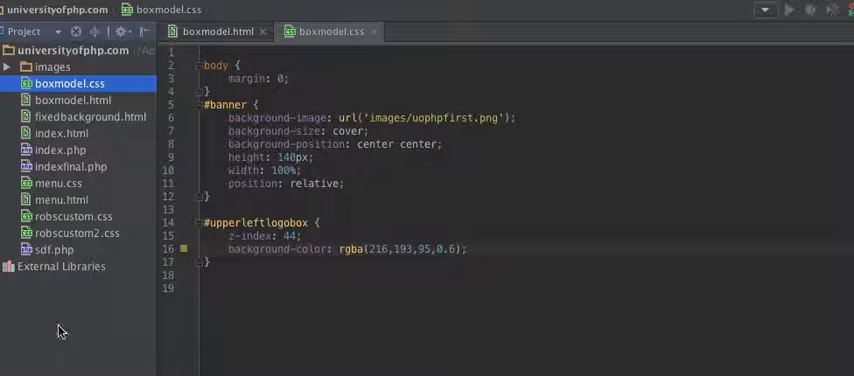
click(468, 248)
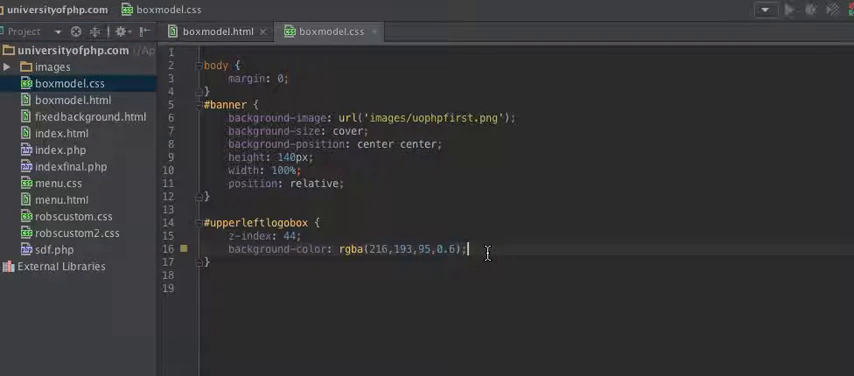
Add width: 150px and height: 70px to the #upperleftlogobox rule
key(Return)
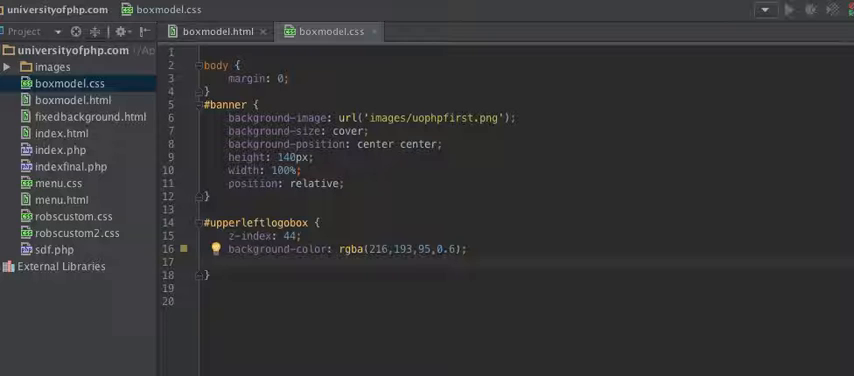
text(width:;)
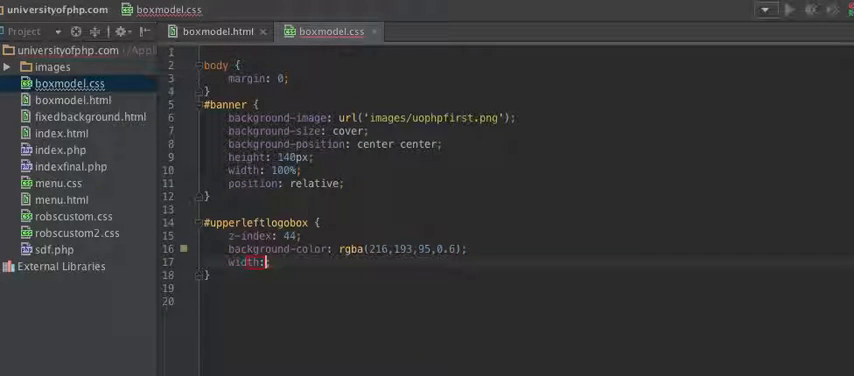
text(:)
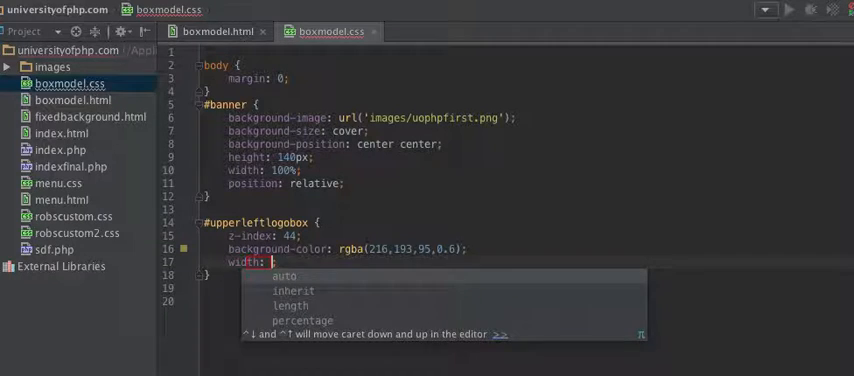
text(150px;)
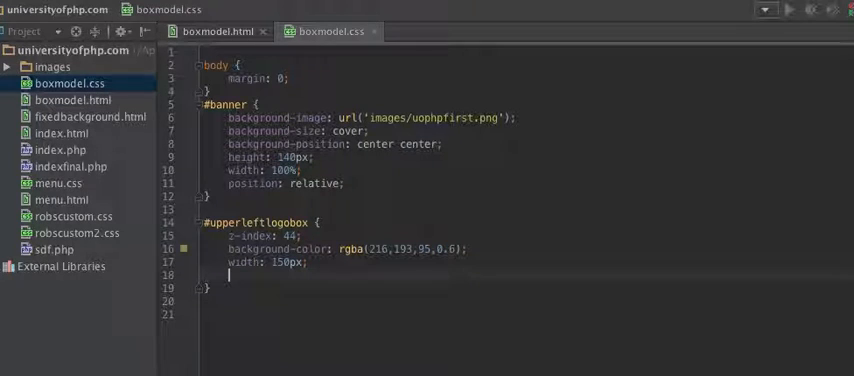
text(height: ;)
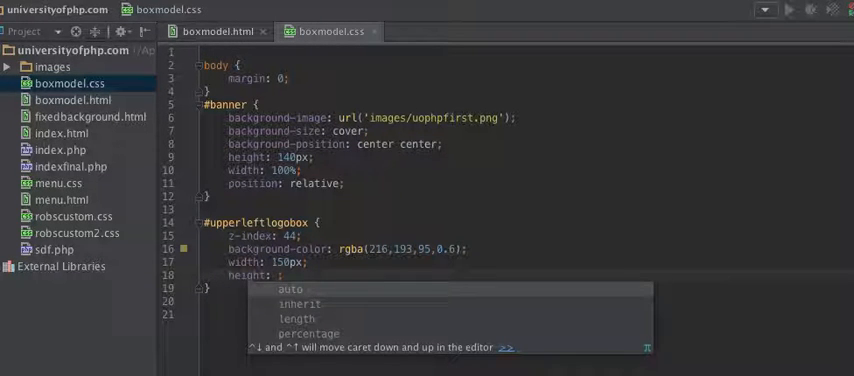
text(70px)
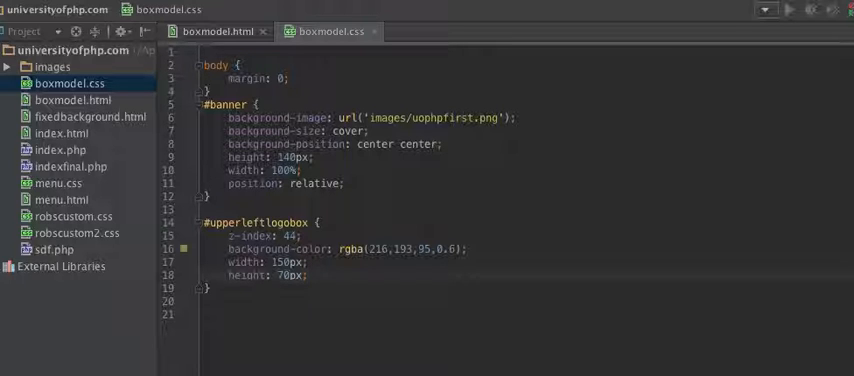
click(290, 236)
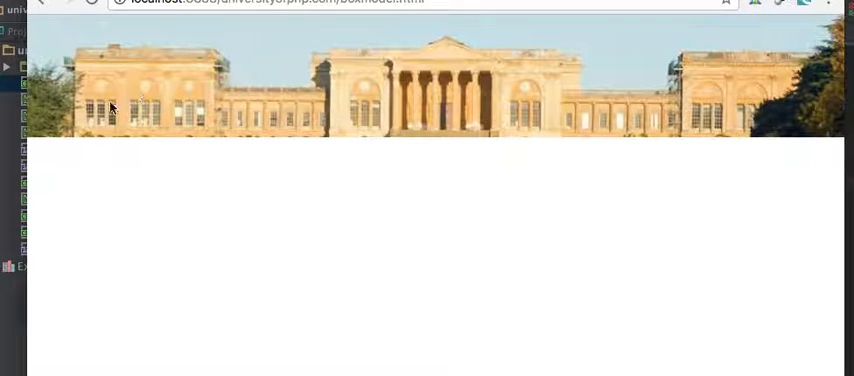
mouse_move(44, 144)
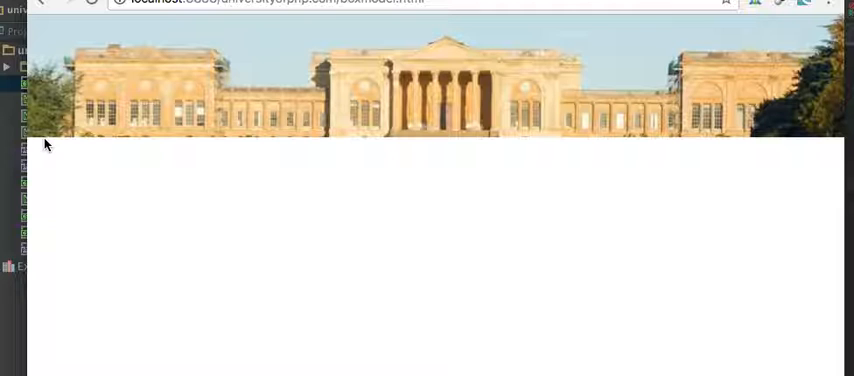
mouse_move(292, 48)
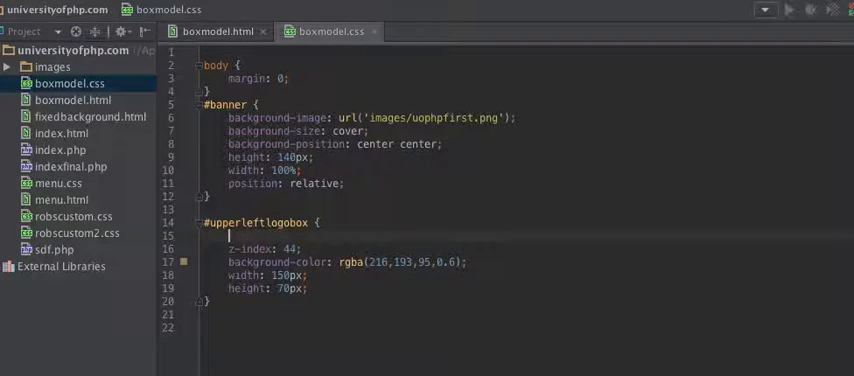
Add a position: declaration at the top of #upperleftlogobox for absolute positioning
text(position: absolute;)
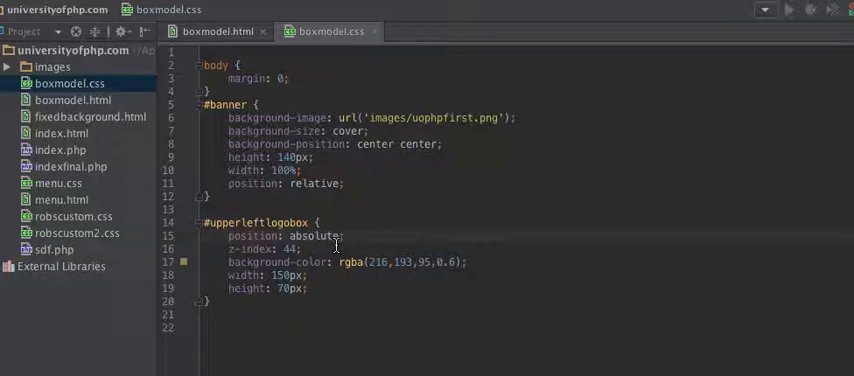
mouse_move(368, 190)
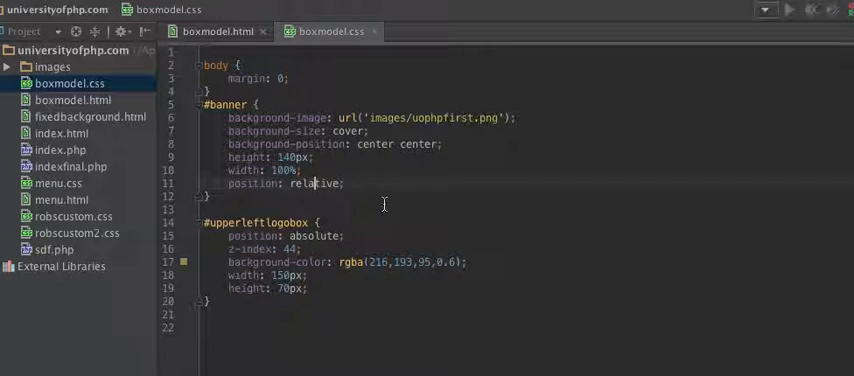
mouse_move(324, 270)
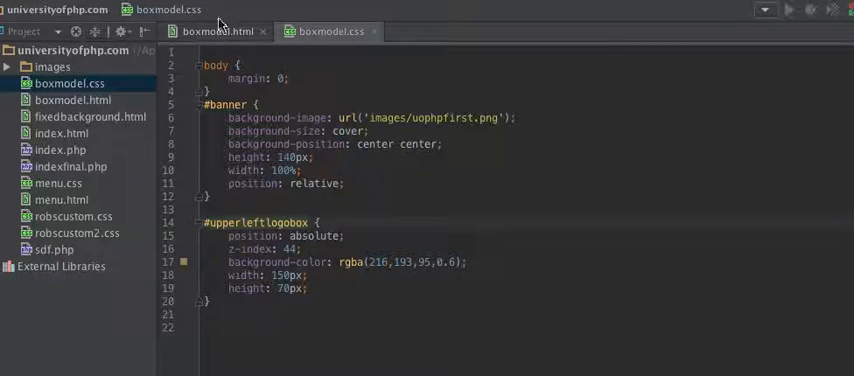
click(212, 30)
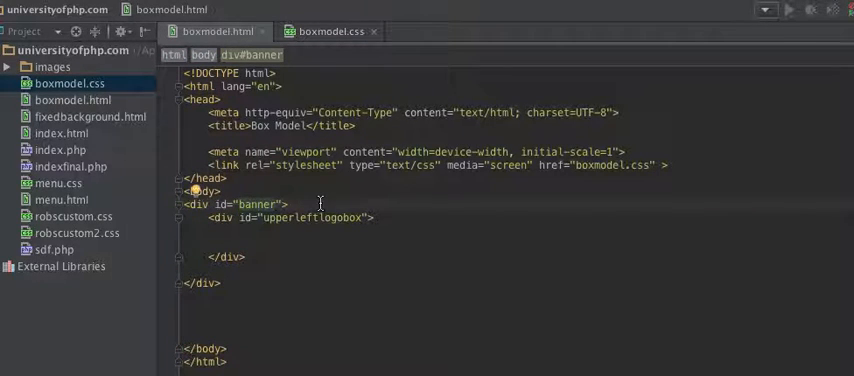
click(234, 216)
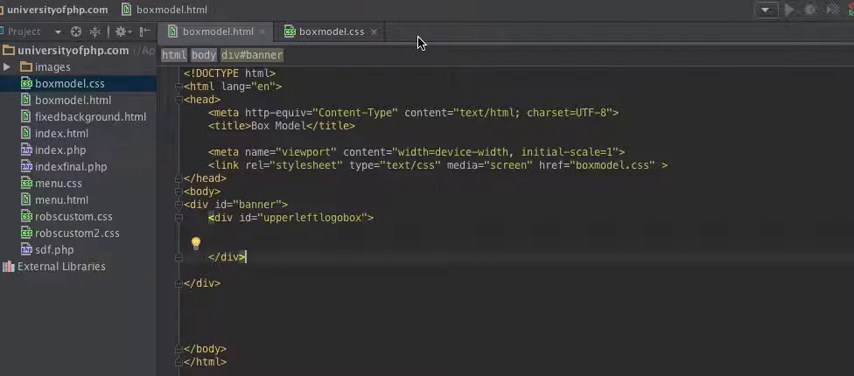
click(330, 30)
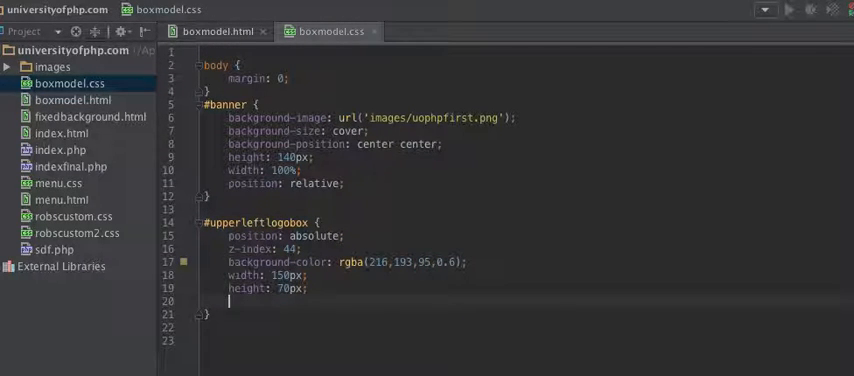
Add left: 15px and top: 15px offsets to #upperleftlogobox
text(left:)
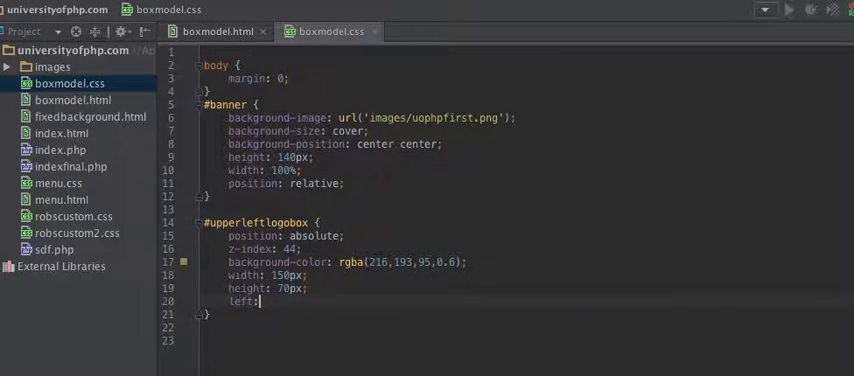
text(15px;)
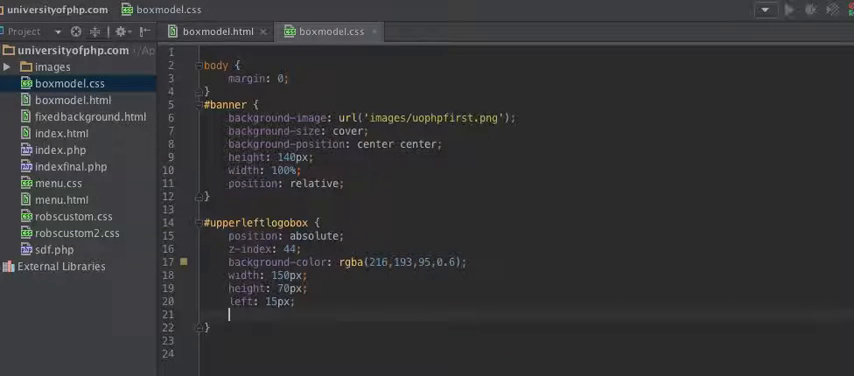
text(top: 1)
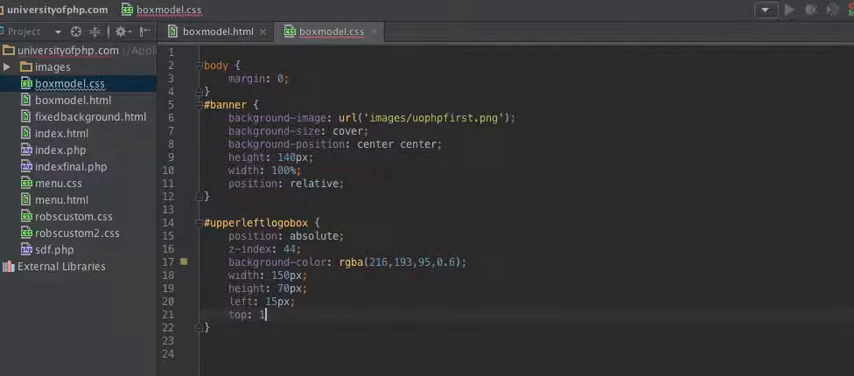
text(5px;)
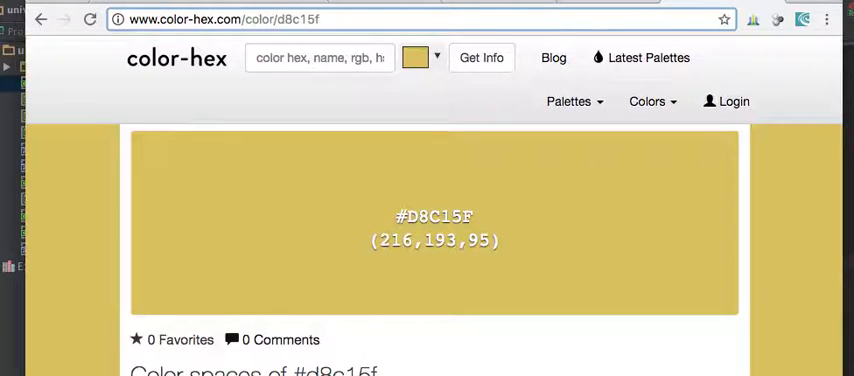
Browse the #D8C15F colour page and bring up the colour picker swatch
scroll(down, 3)
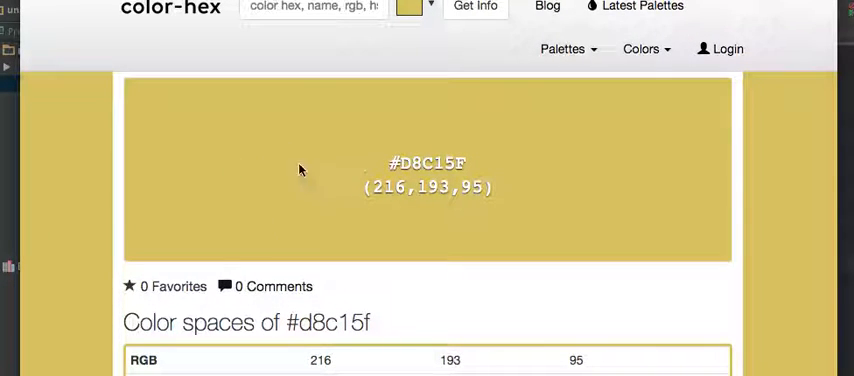
mouse_move(336, 184)
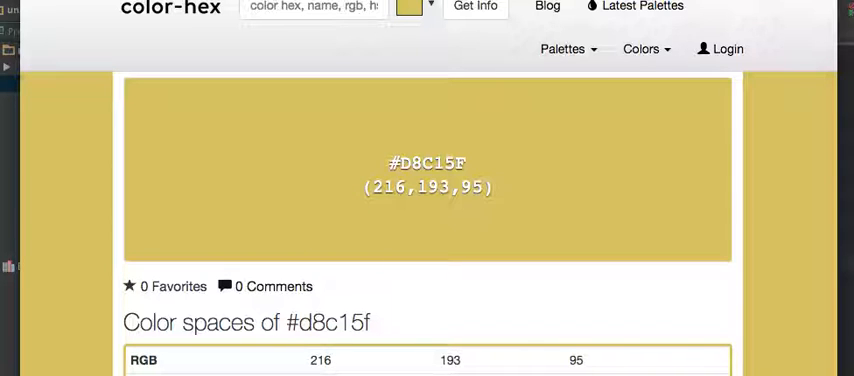
scroll(up, 3)
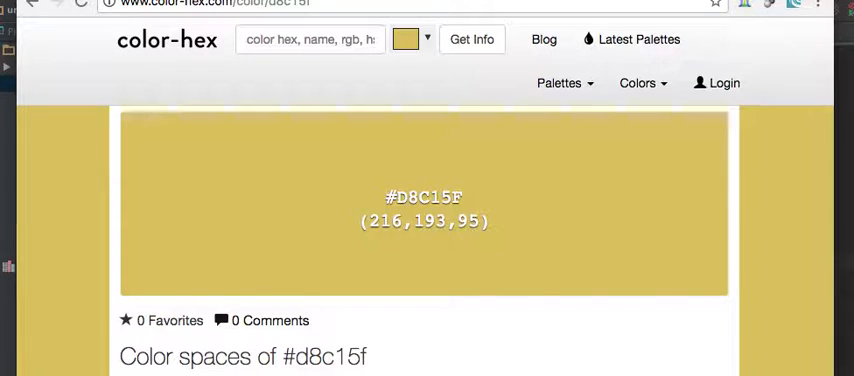
scroll(down, 3)
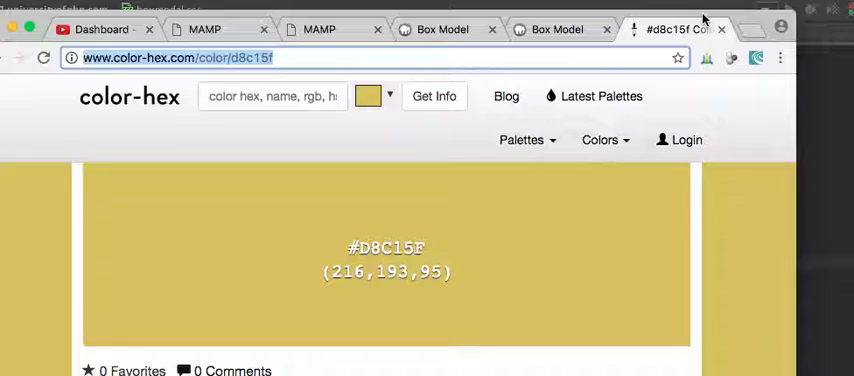
scroll(down, 3)
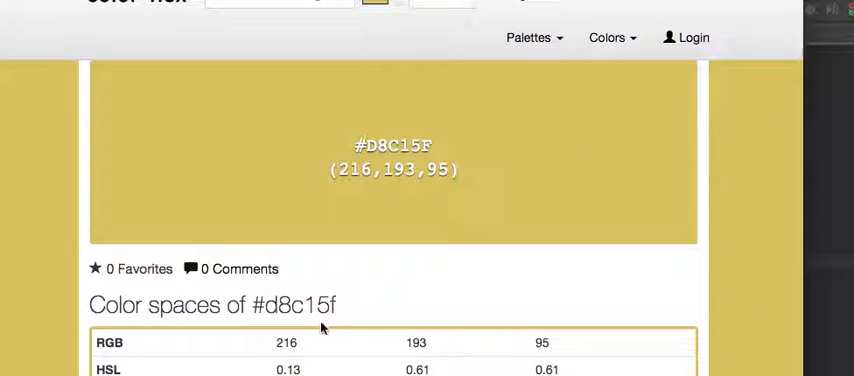
mouse_move(408, 338)
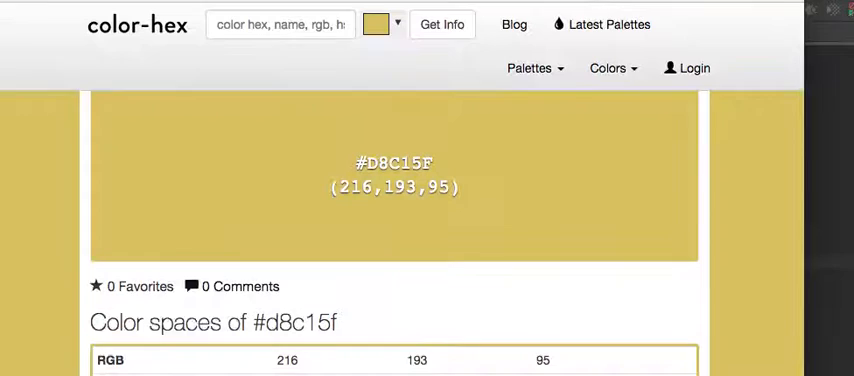
click(396, 24)
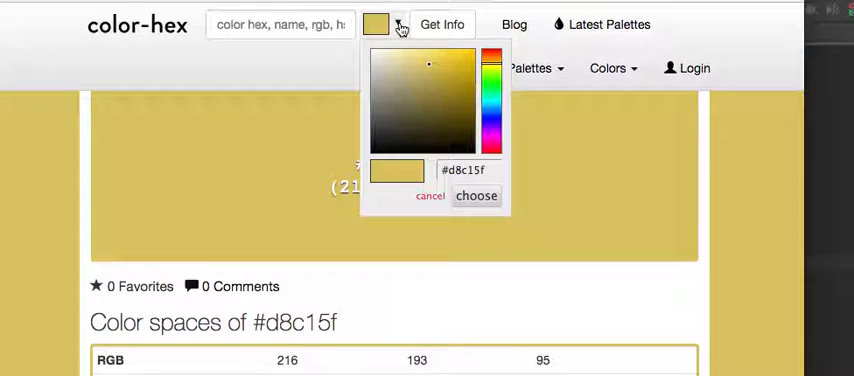
mouse_move(456, 88)
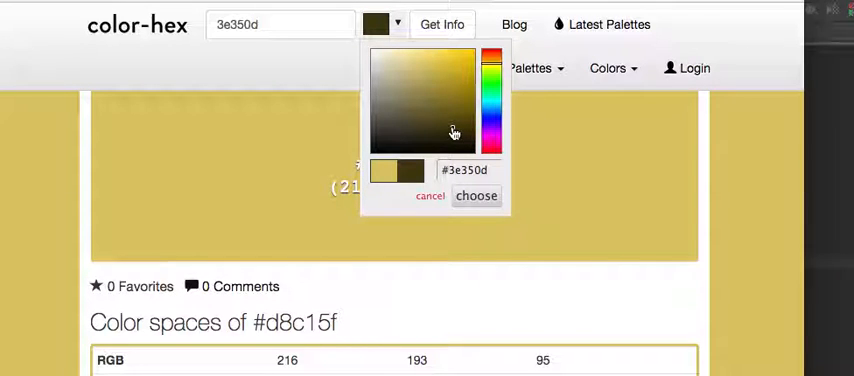
mouse_move(488, 120)
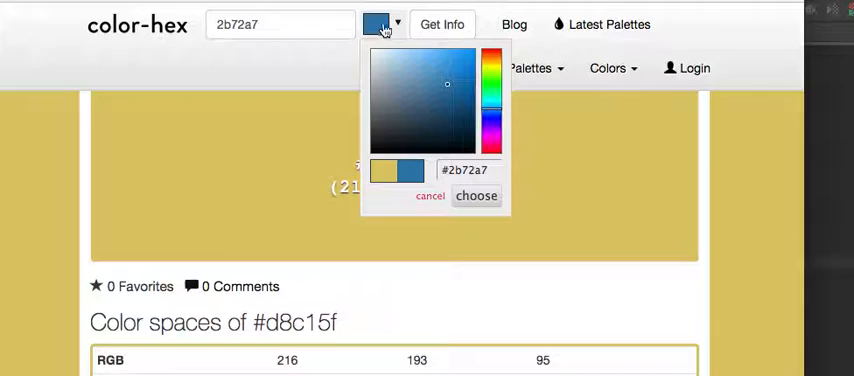
Choose the lighter blue #4a9edd in the picker and look up its colour information
click(442, 68)
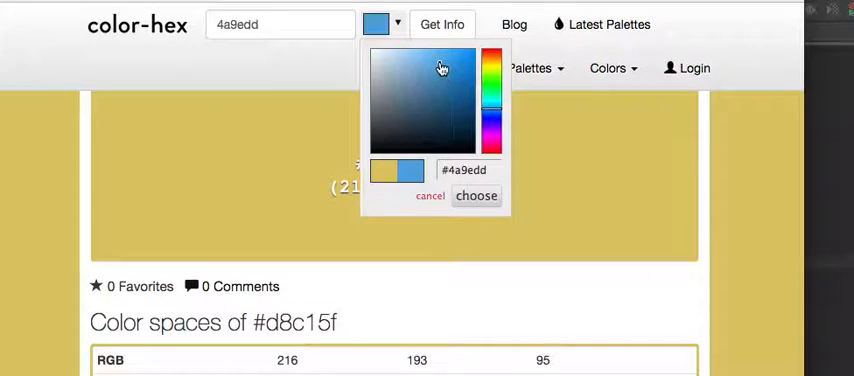
mouse_move(444, 24)
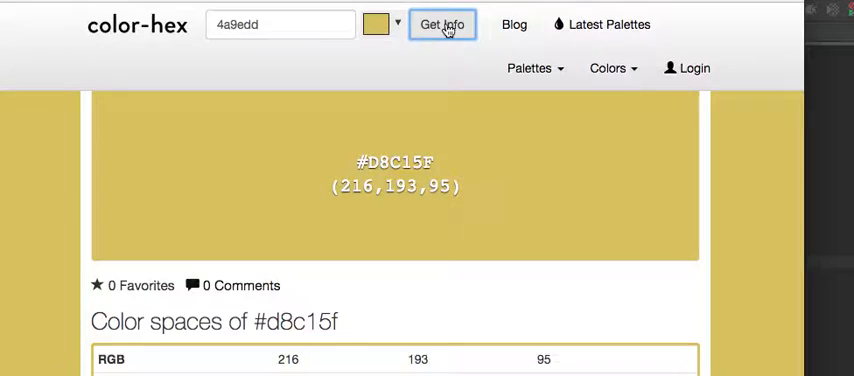
click(442, 24)
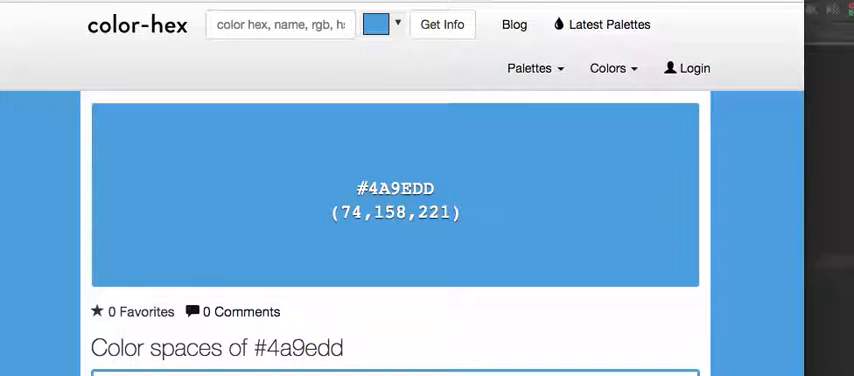
scroll(down, 3)
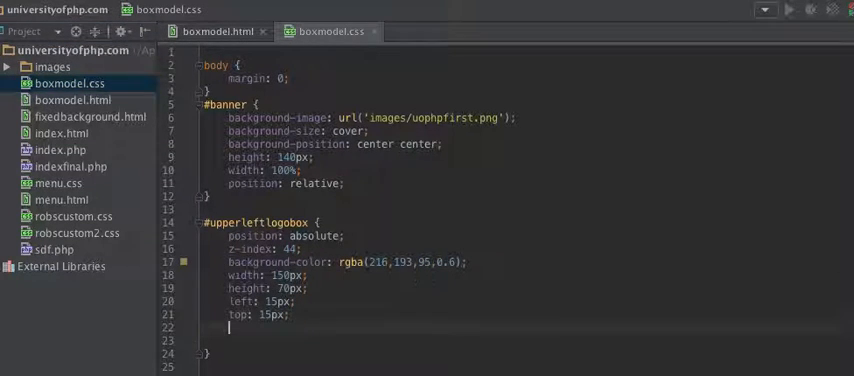
Give #upperleftlogobox a border: solid 1px blue declaration
text(border:)
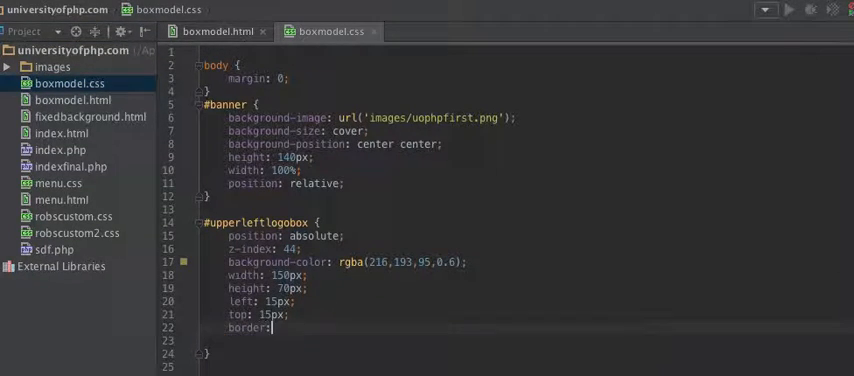
text(solid)
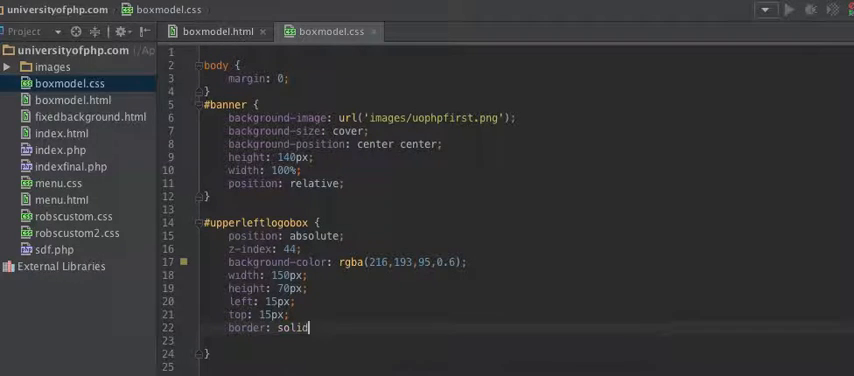
text(1)
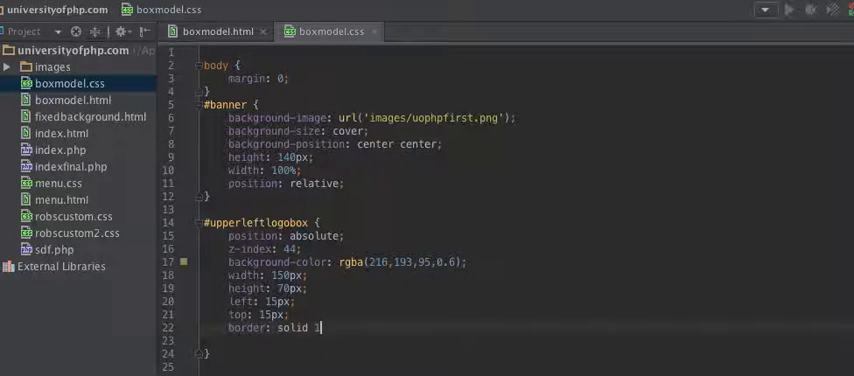
text(px)
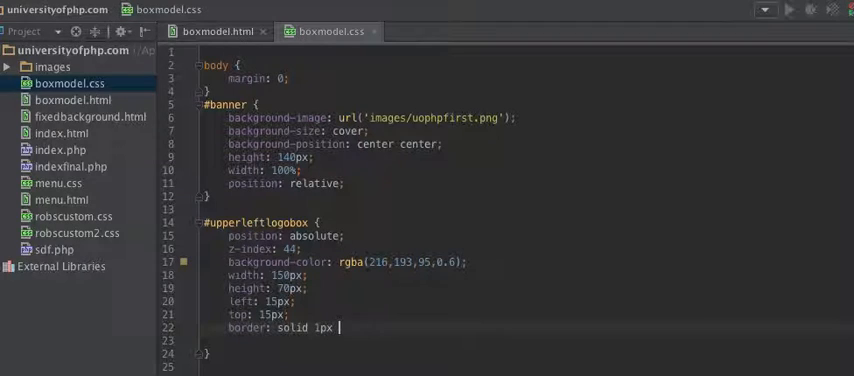
text(blue;)
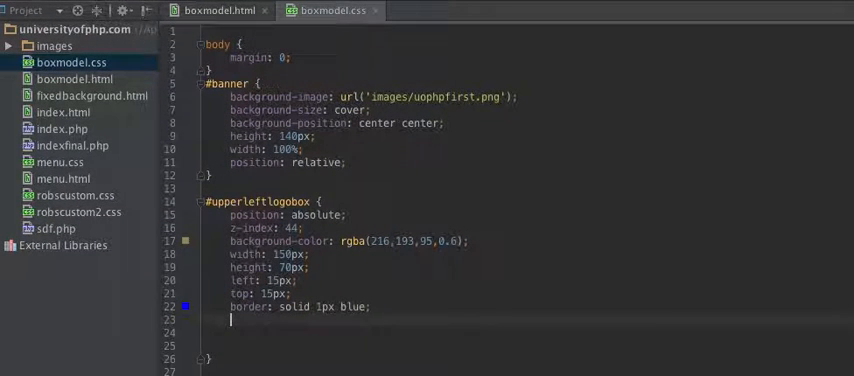
Begin a border-radius declaration of 10px below the border
text(border-radius:)
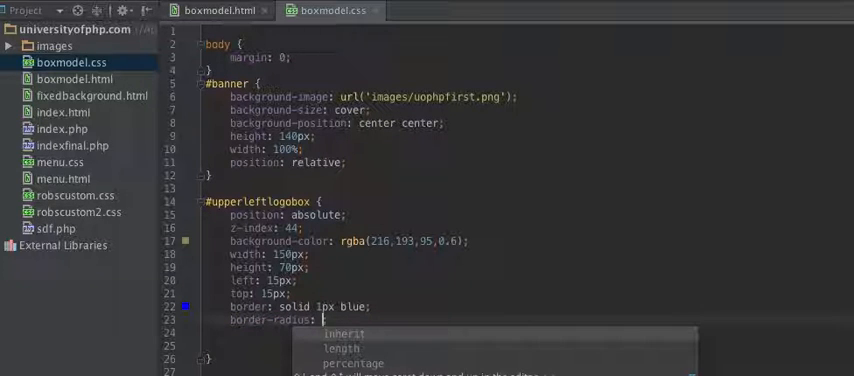
text(10p)
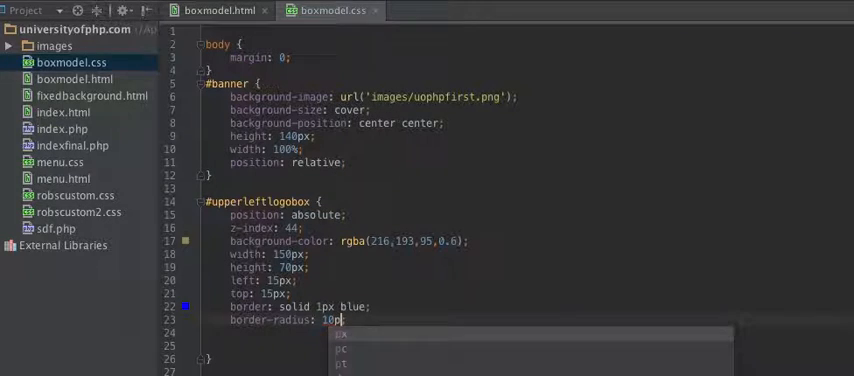